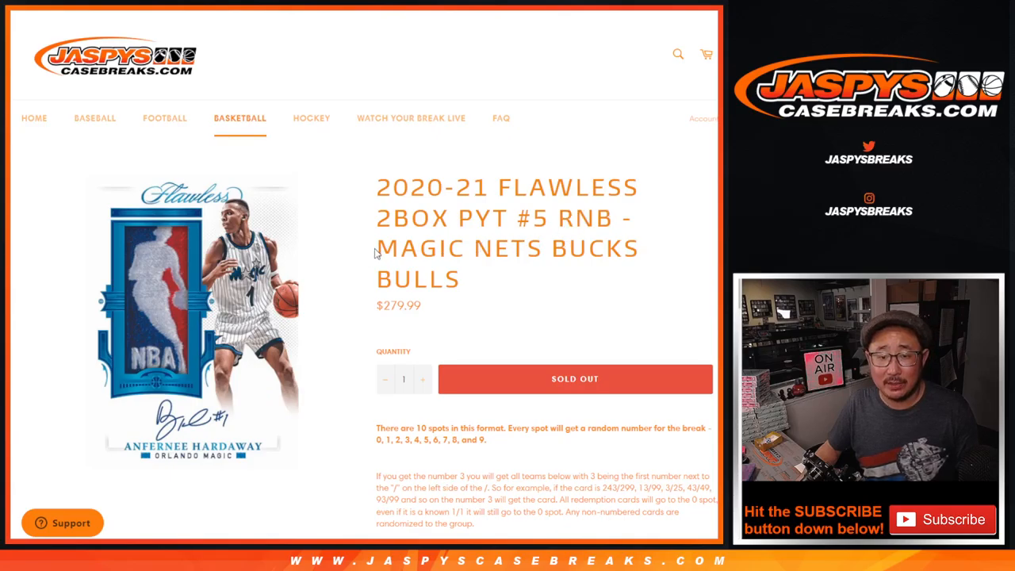
pyautogui.moveTo(556, 314)
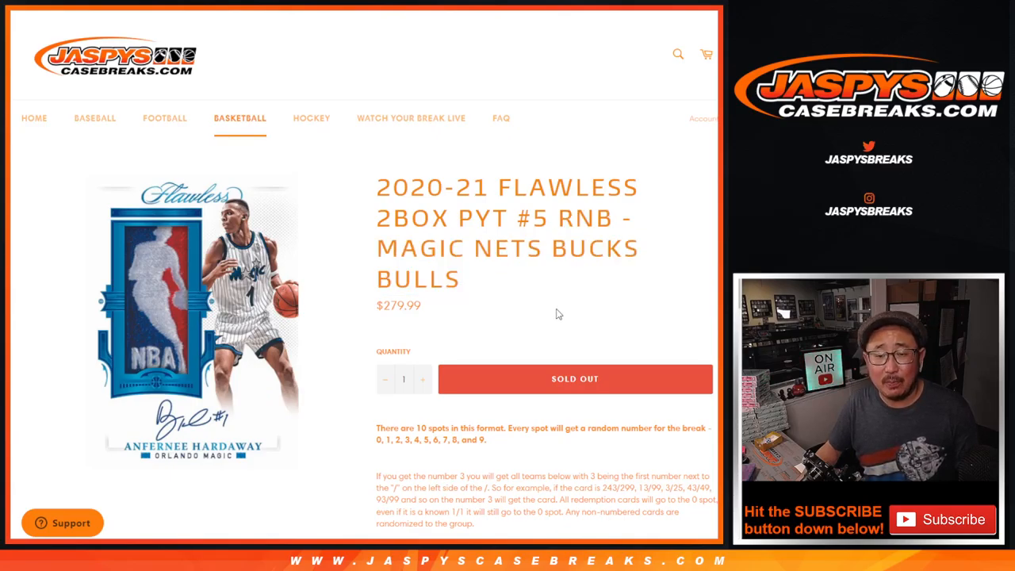
# Re-randomize the ten buyer names on the List Randomizer results page with Again!
pyautogui.doubleClick(529, 218)
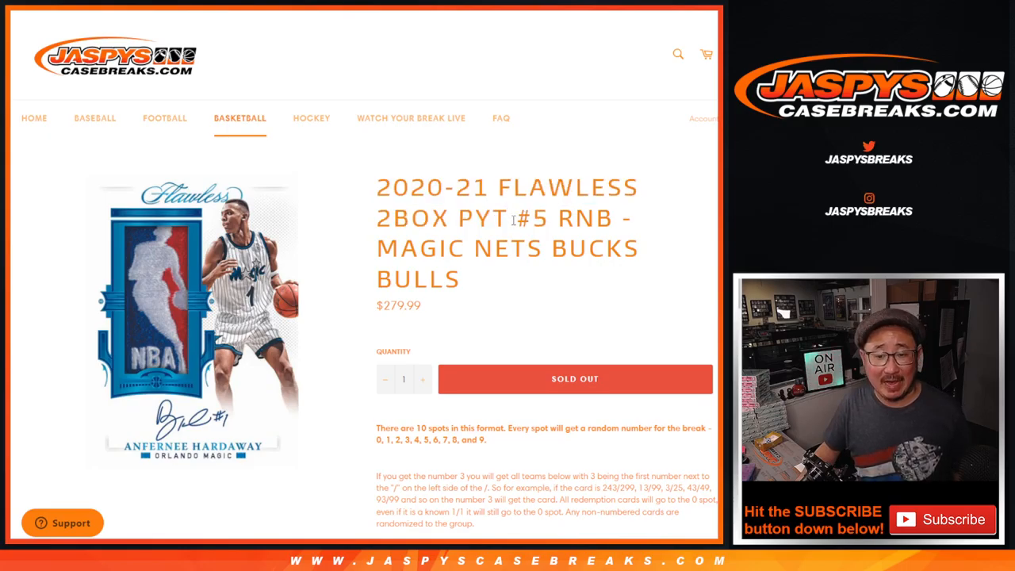
pyautogui.scroll(-3)
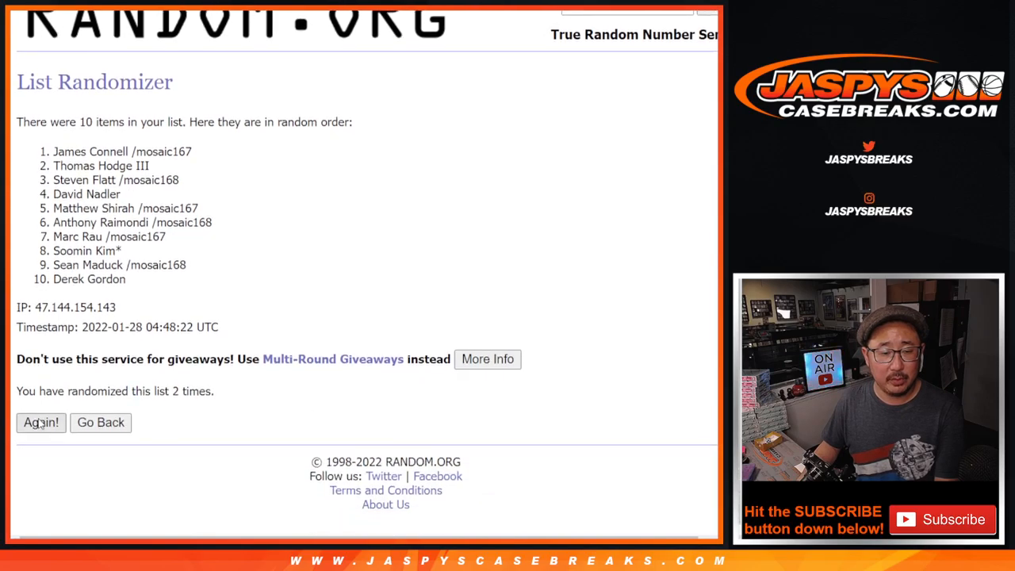
pyautogui.click(41, 422)
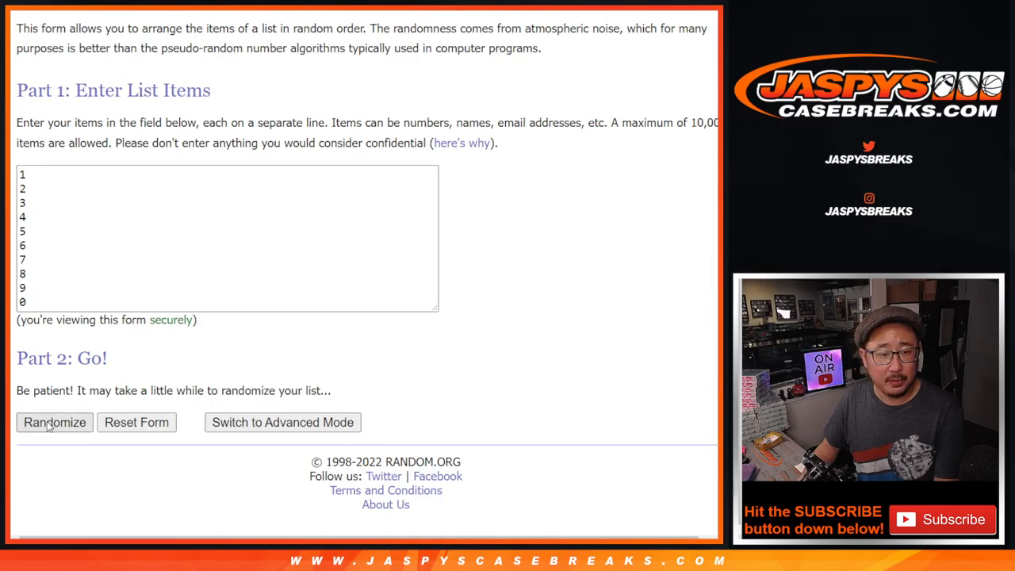
# Randomize the numbers 1–9 and 0, then reshuffle them once more.
pyautogui.click(54, 422)
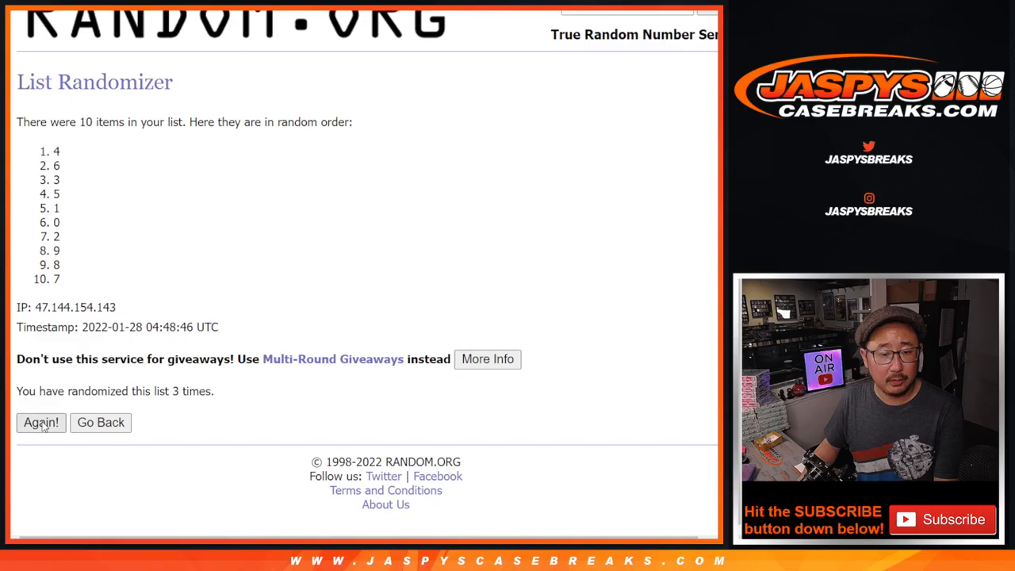
pyautogui.click(42, 422)
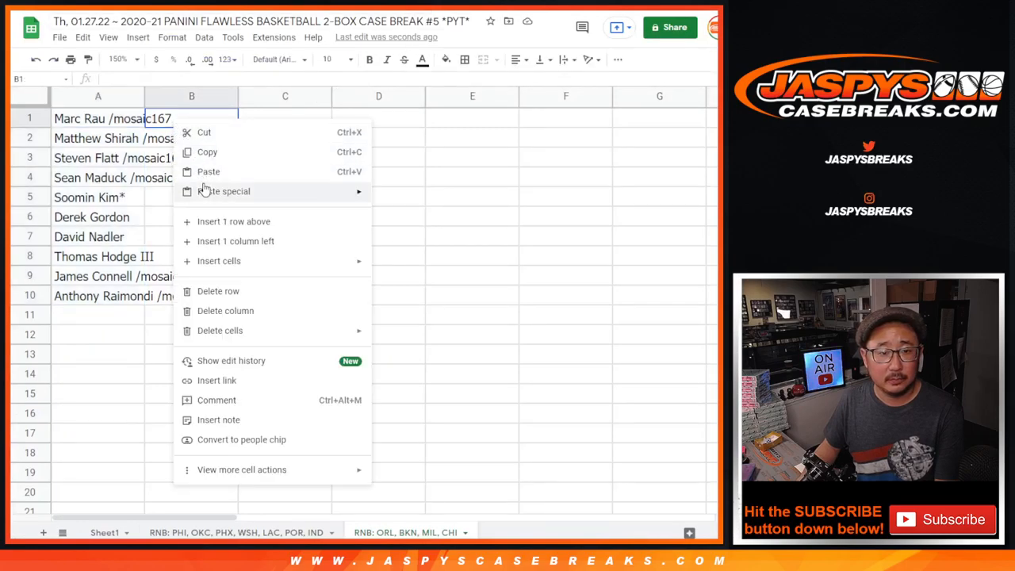
# Paste the names and numbers without formatting and set the text to Didact Gothic size 18.
pyautogui.click(278, 59)
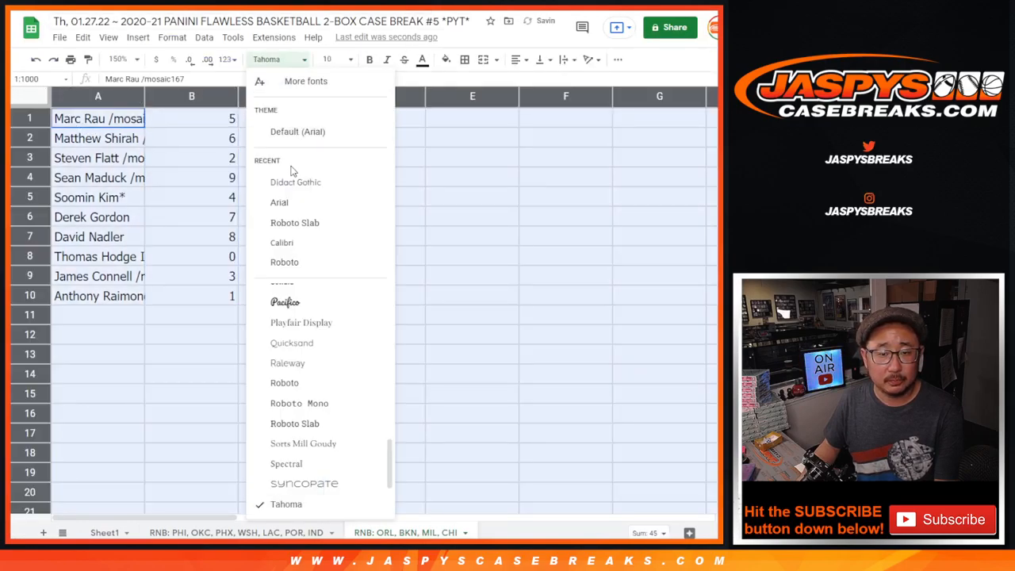
pyautogui.click(295, 181)
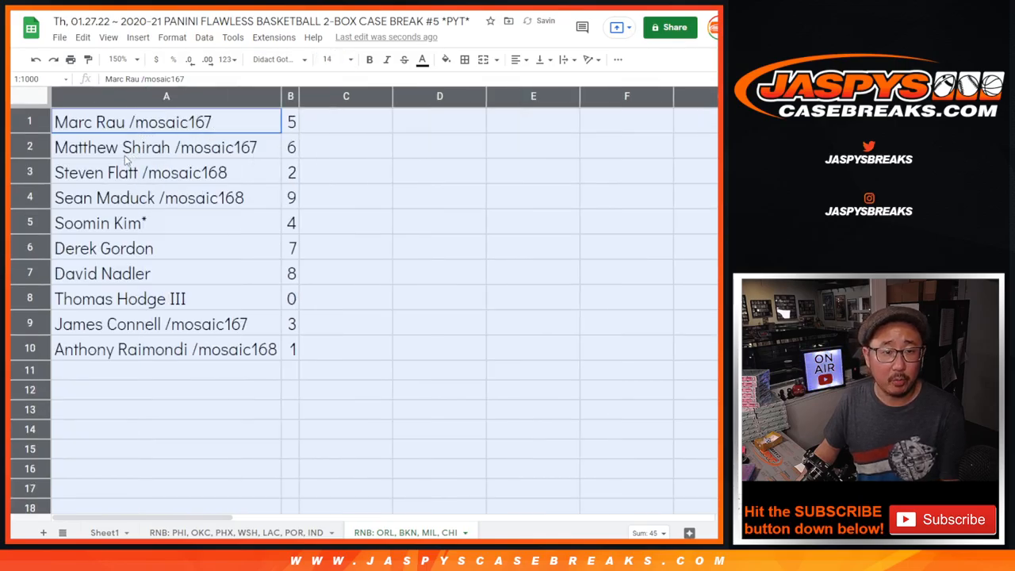
pyautogui.click(167, 197)
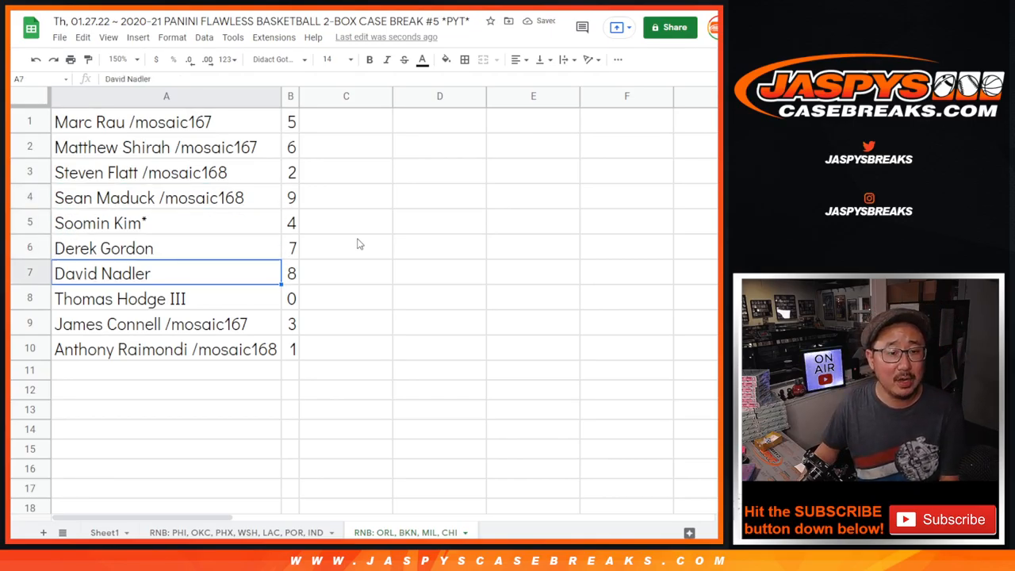
pyautogui.click(149, 324)
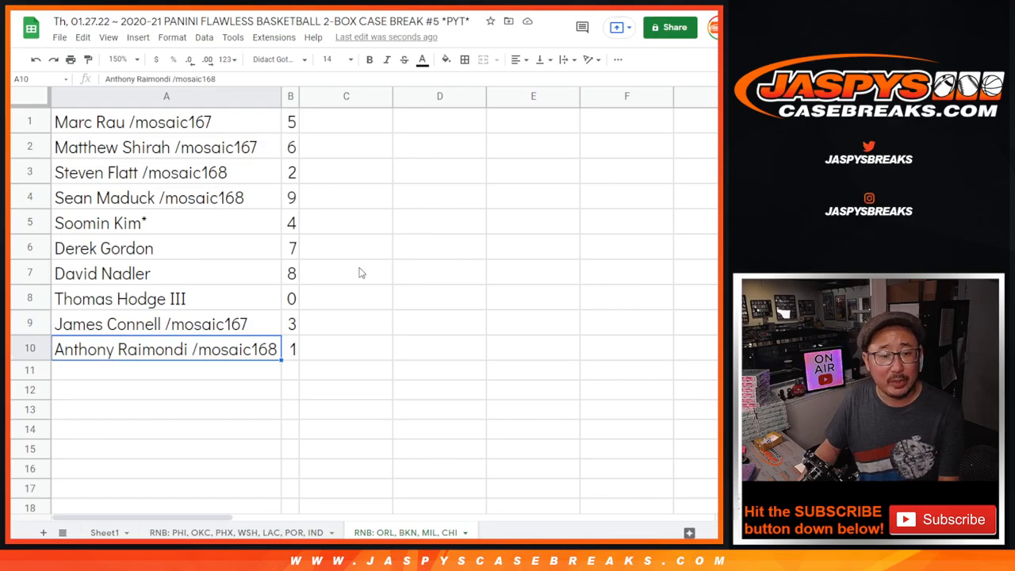
pyautogui.moveTo(292, 105)
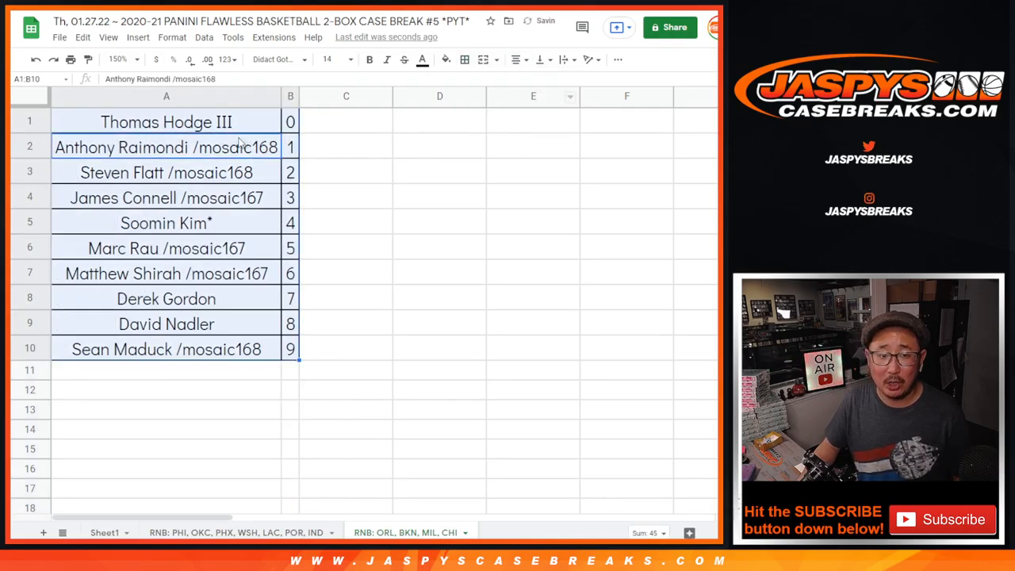
# Deselect the table after sorting by column B and centering the entries.
pyautogui.click(164, 120)
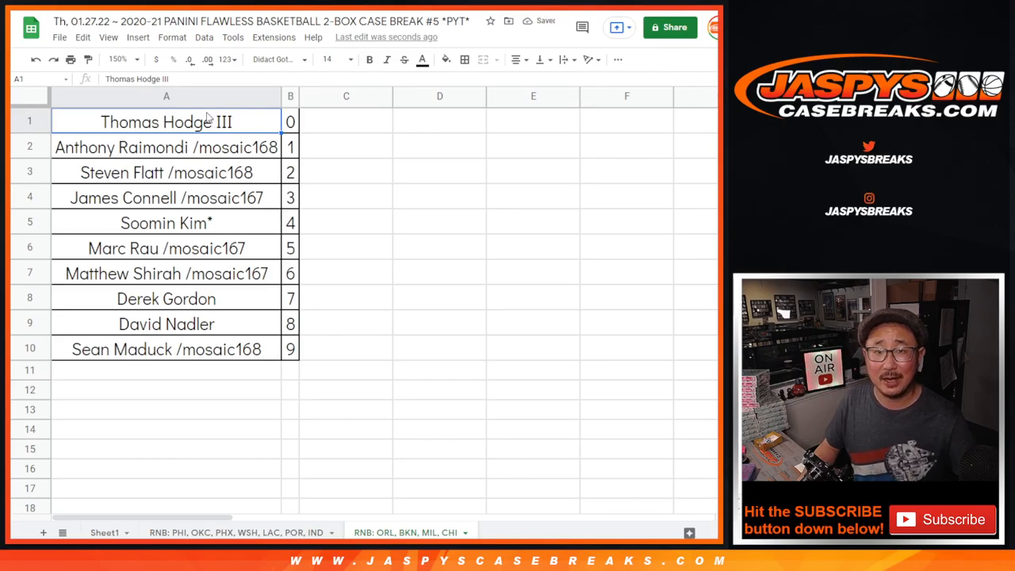